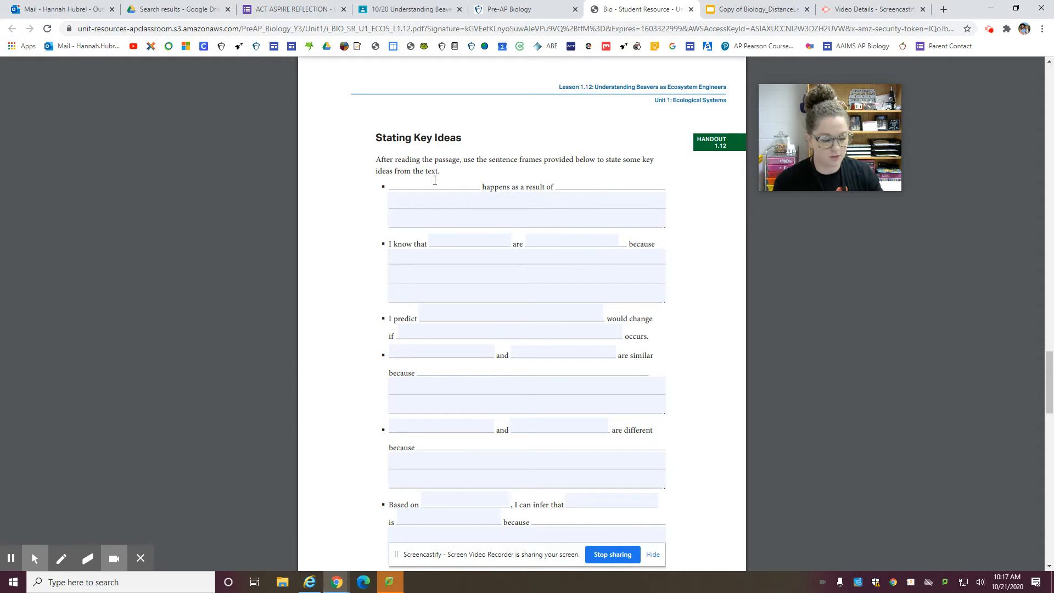
Fill the first frame: 'The formation of dams' happens from beavers gnawing down trees, stacking them in rivers or creeks.
type("The formation of dams")
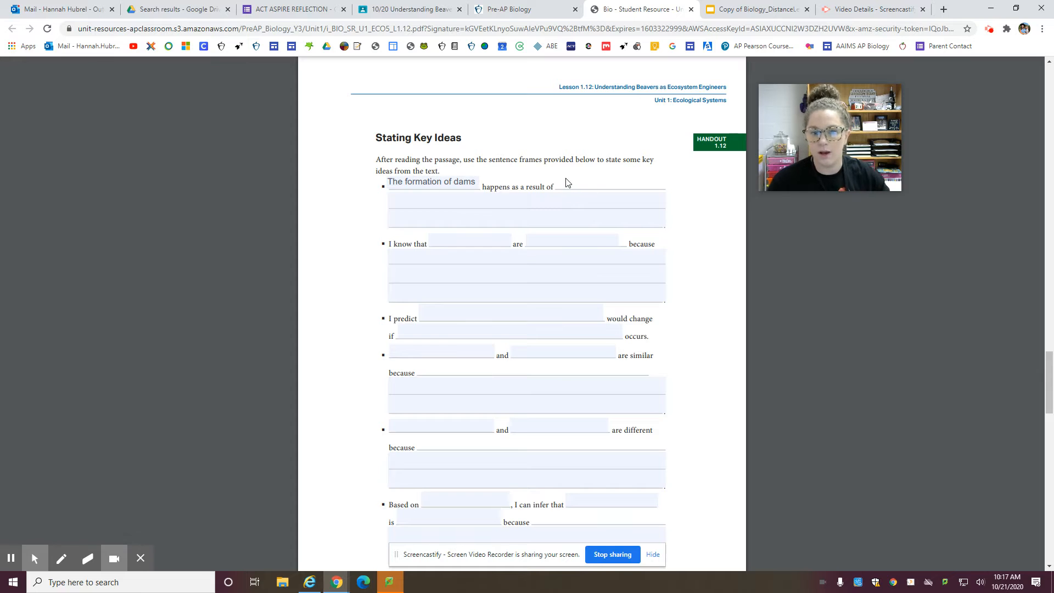
left_click(457, 197)
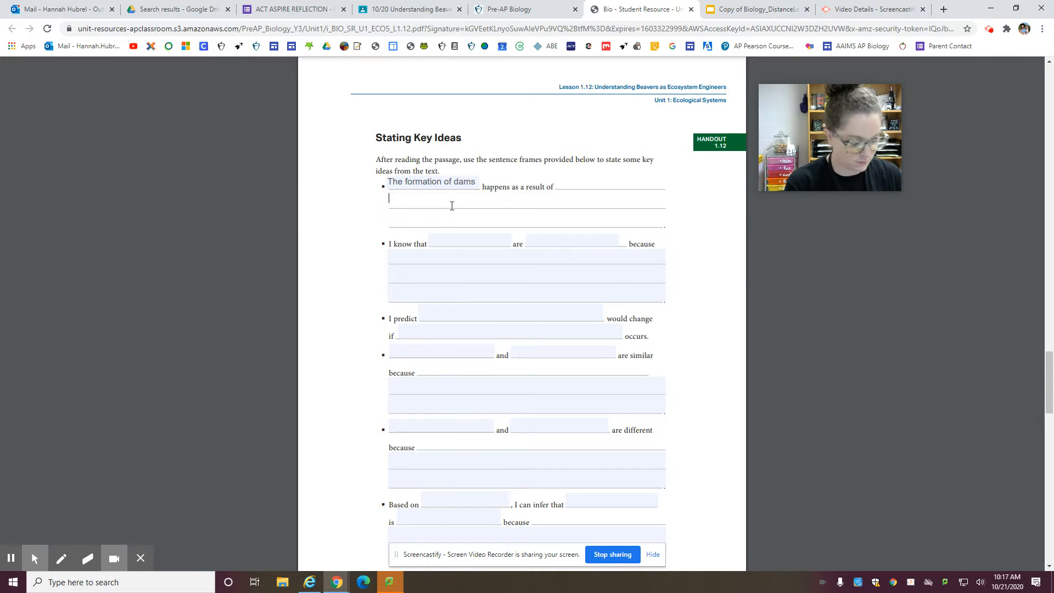
type("beave")
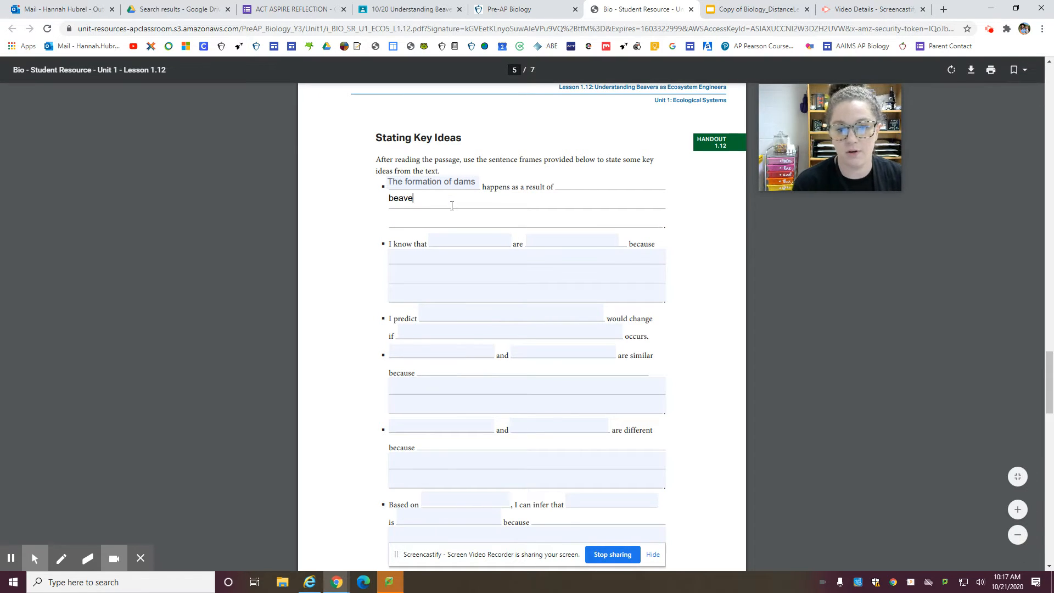
type("rs gnawing")
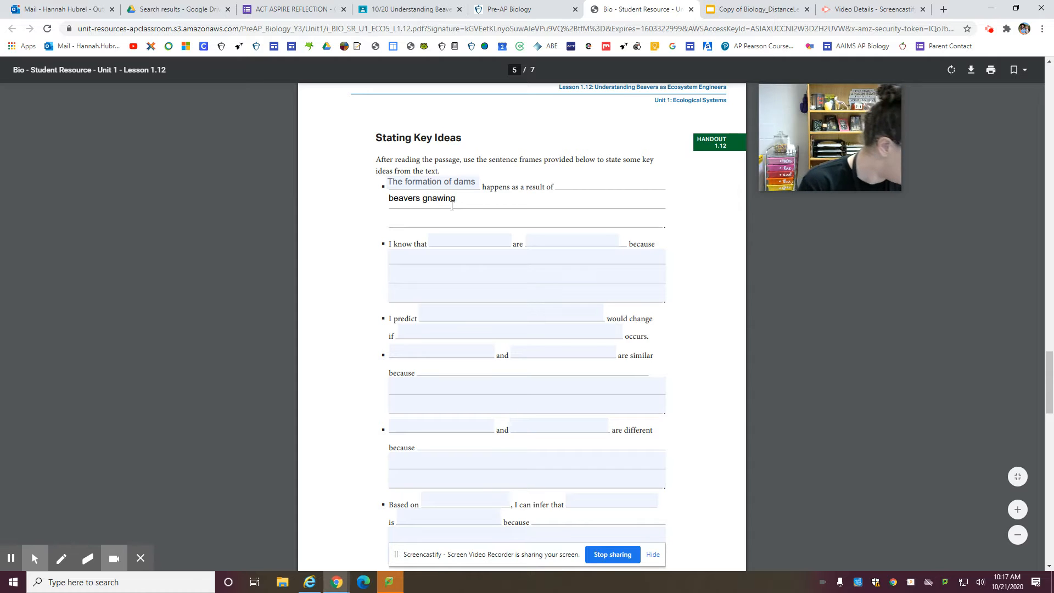
type("down trees and stacking them in r")
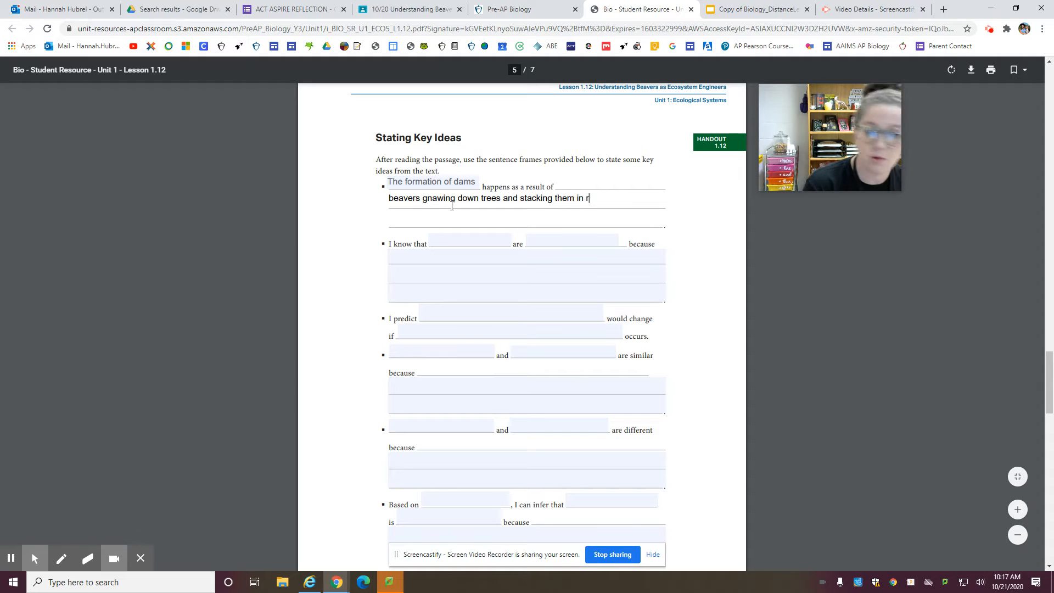
type("ivers or creeks.")
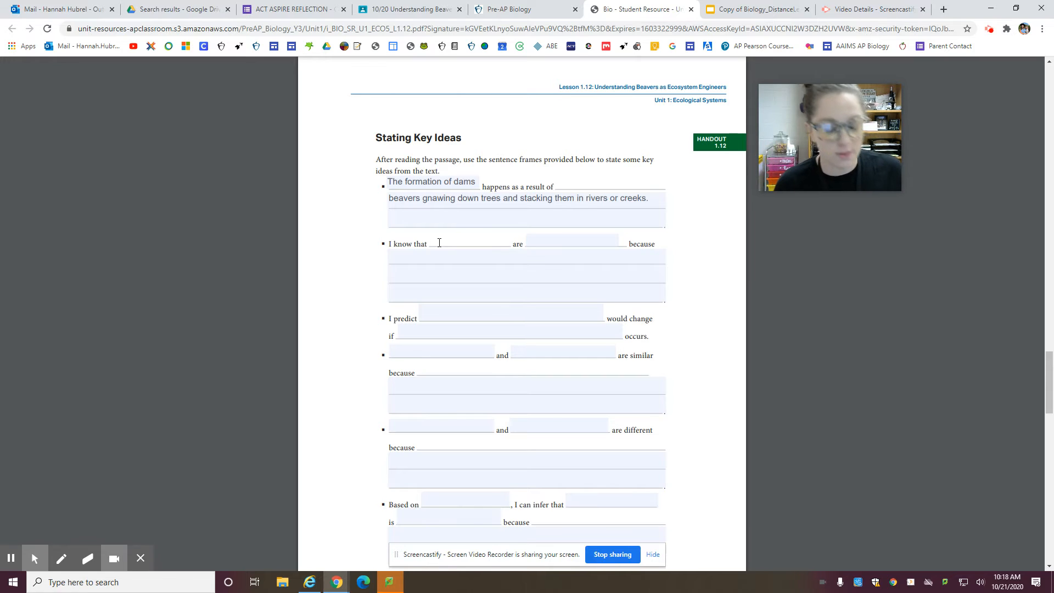
Enter 'beavers' in the I know that blank and start the 'adapted well to' phrase.
type("beavers")
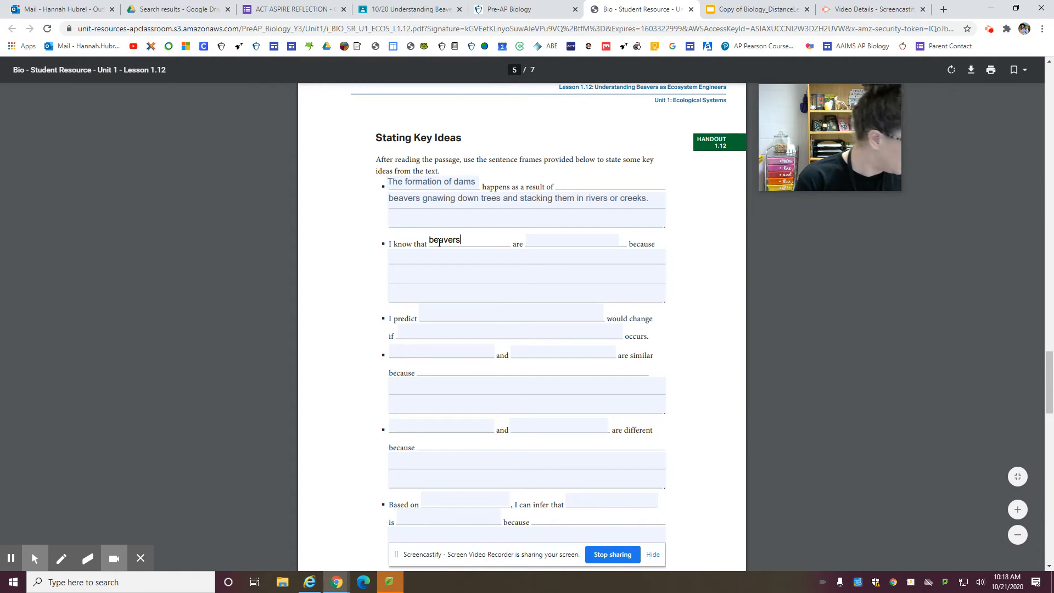
left_click(571, 243)
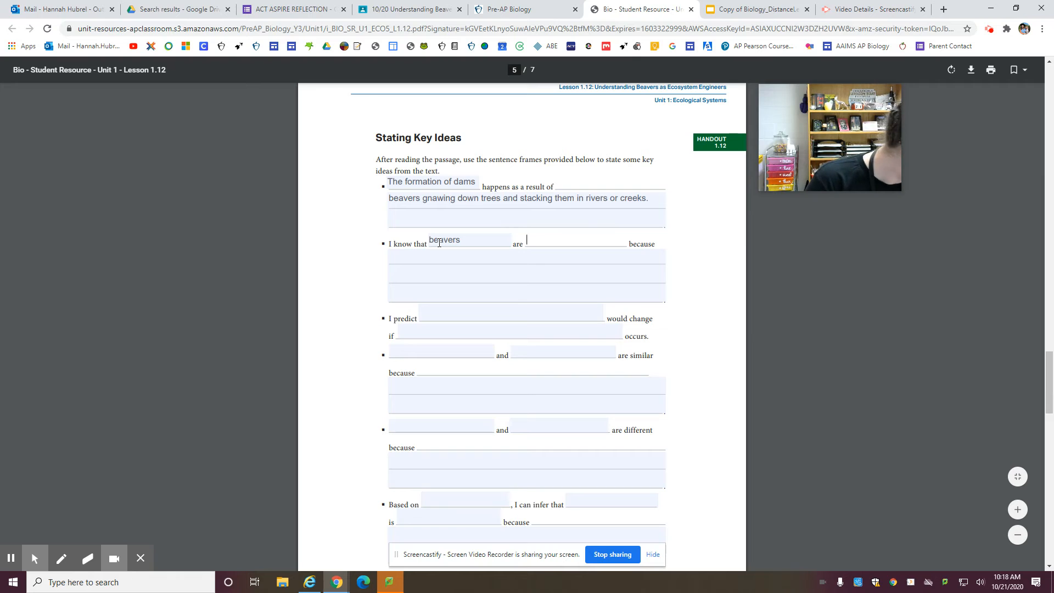
type("adapted w")
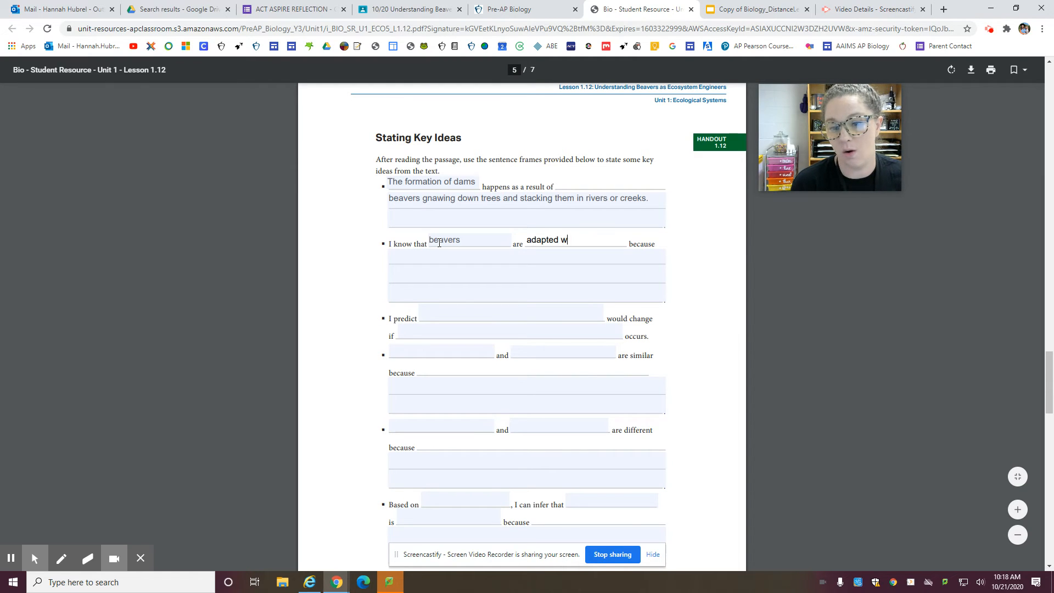
type("ell to swim")
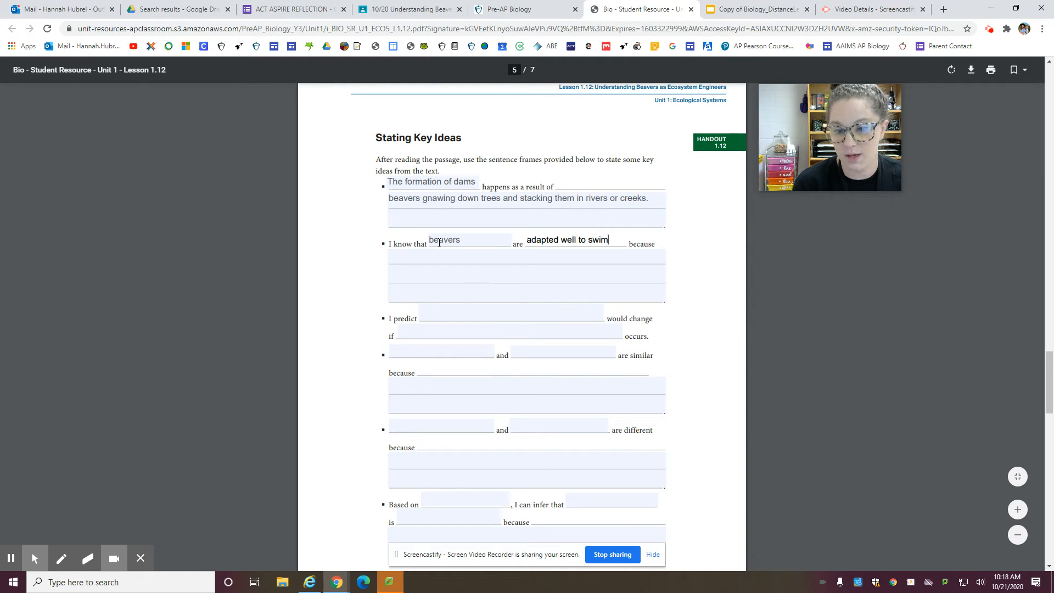
type("swimming")
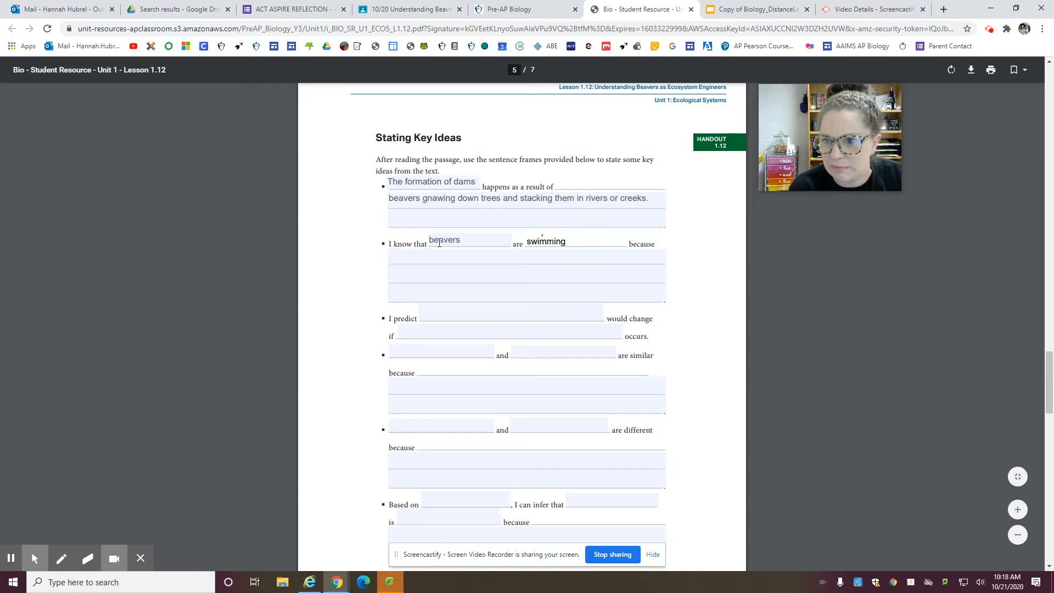
Finish with 'adapted well to' because they have webbed feet and strong back legs.
type("adapted well to")
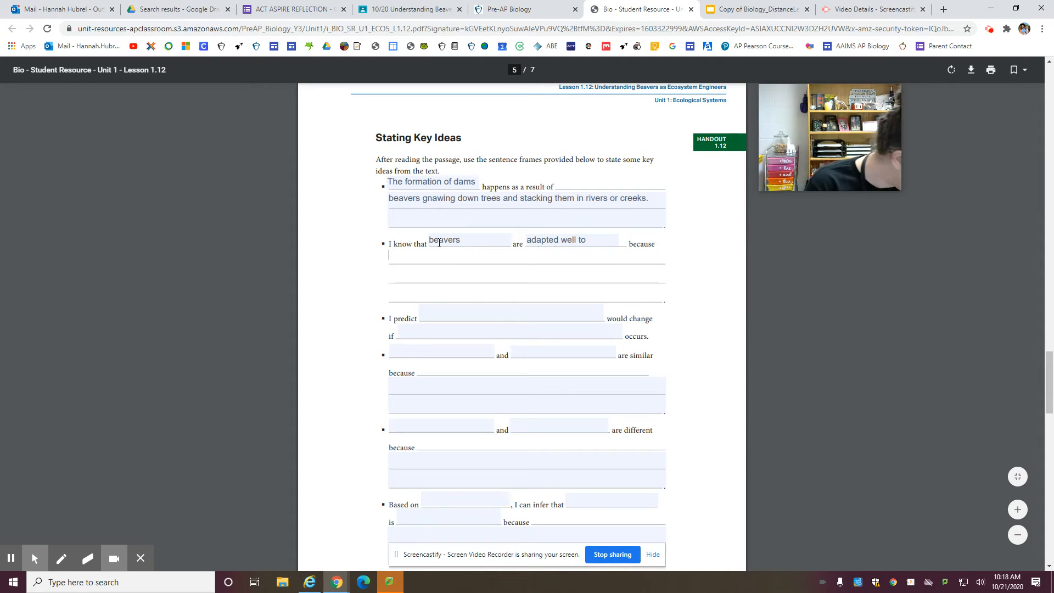
type("they")
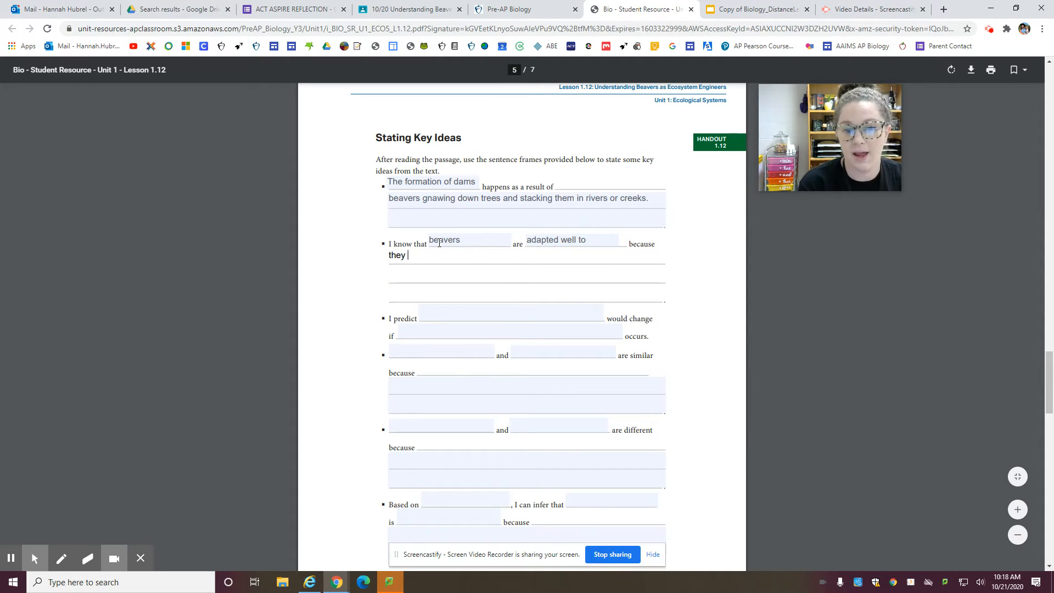
type("have webbed feet and strong b")
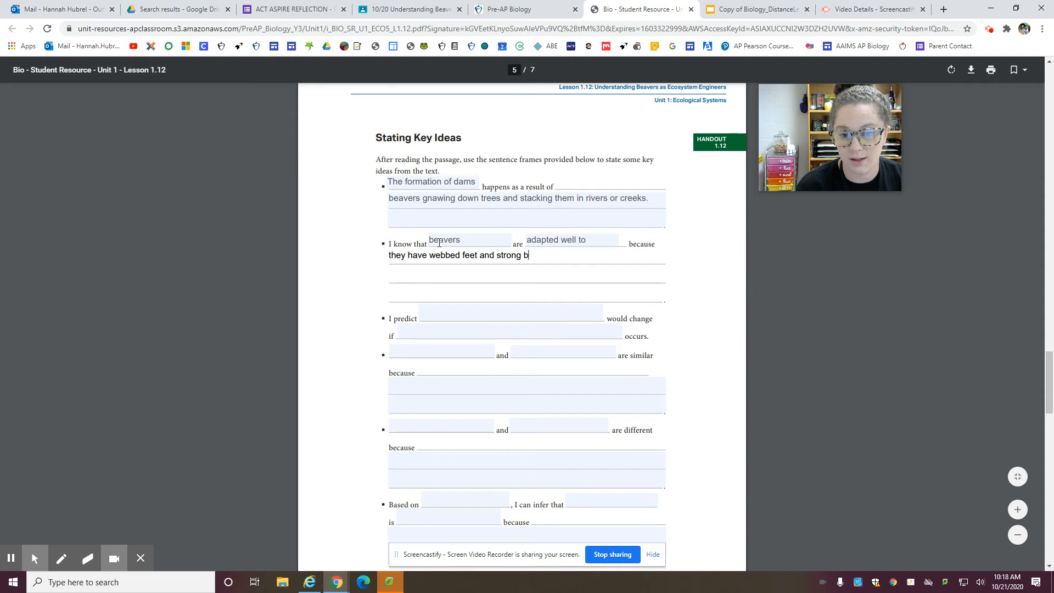
type("ack legs.")
left_click(511, 312)
type("that the ecosystem around a river")
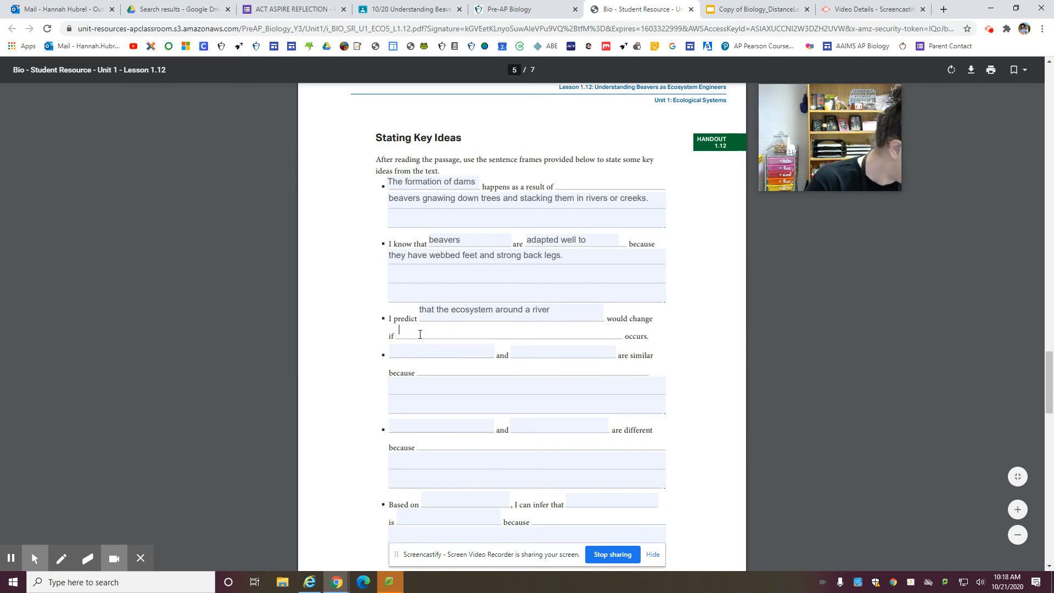
Type 'beaver dam construction' as the if condition of the prediction frame.
type("beaver dam constr")
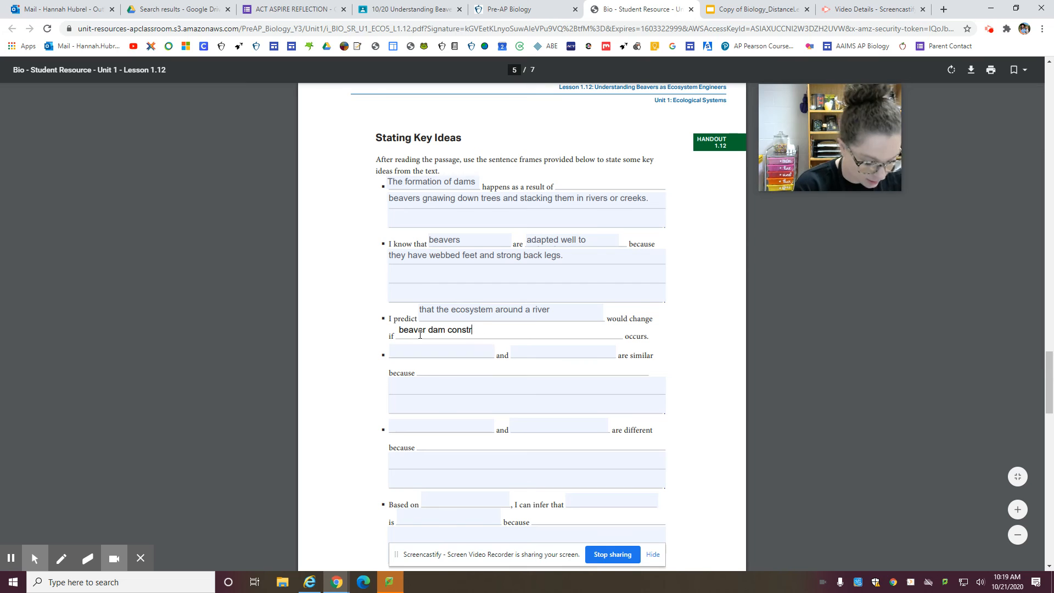
type("uction")
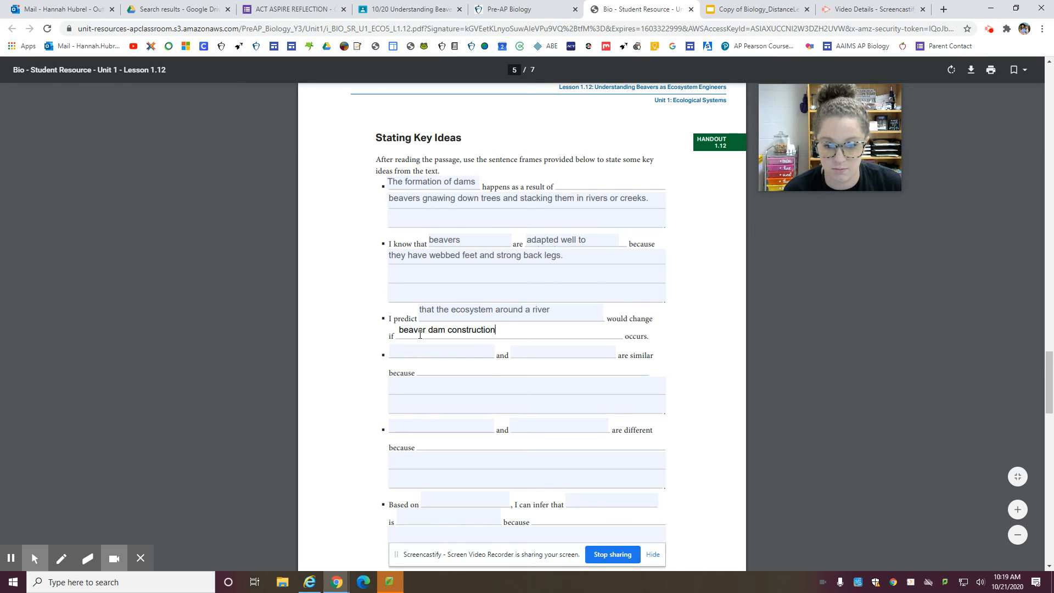